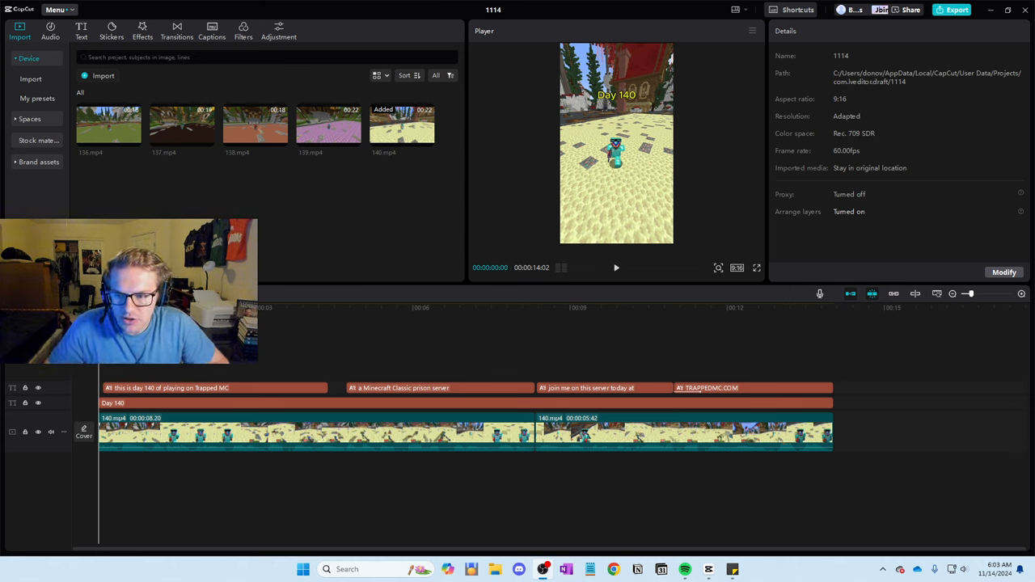
Delete the old clip and captions, leaving only the Day 140 title, and review the result
{"action": "left_click", "coordinate": [477, 308]}
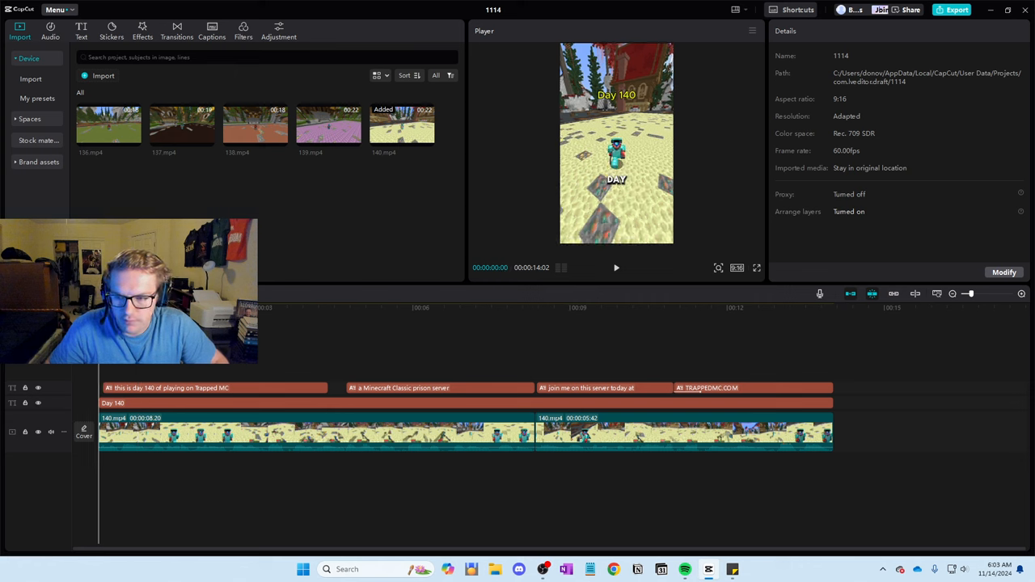
{"action": "left_click", "coordinate": [617, 267]}
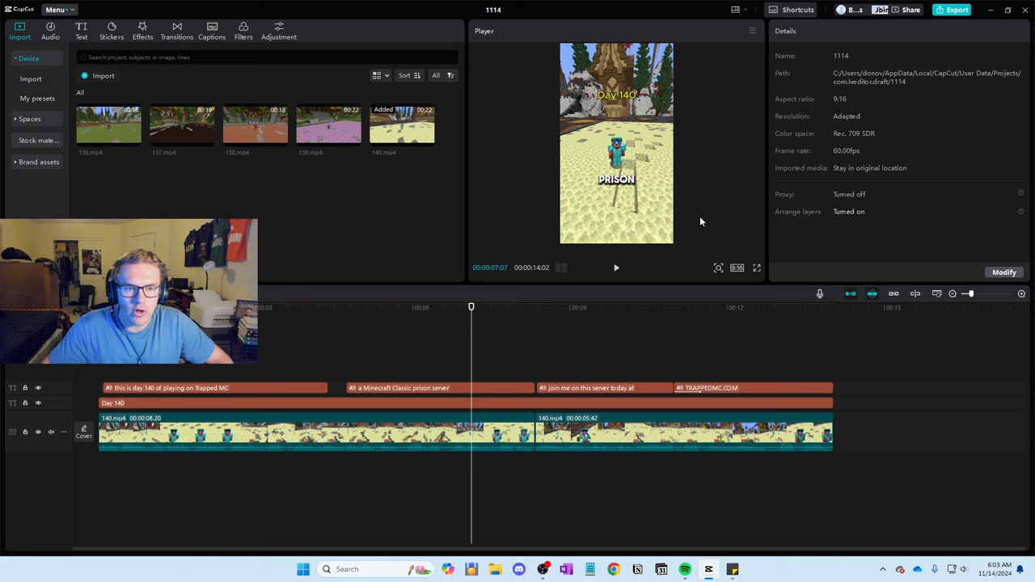
{"action": "mouse_move", "coordinate": [681, 204]}
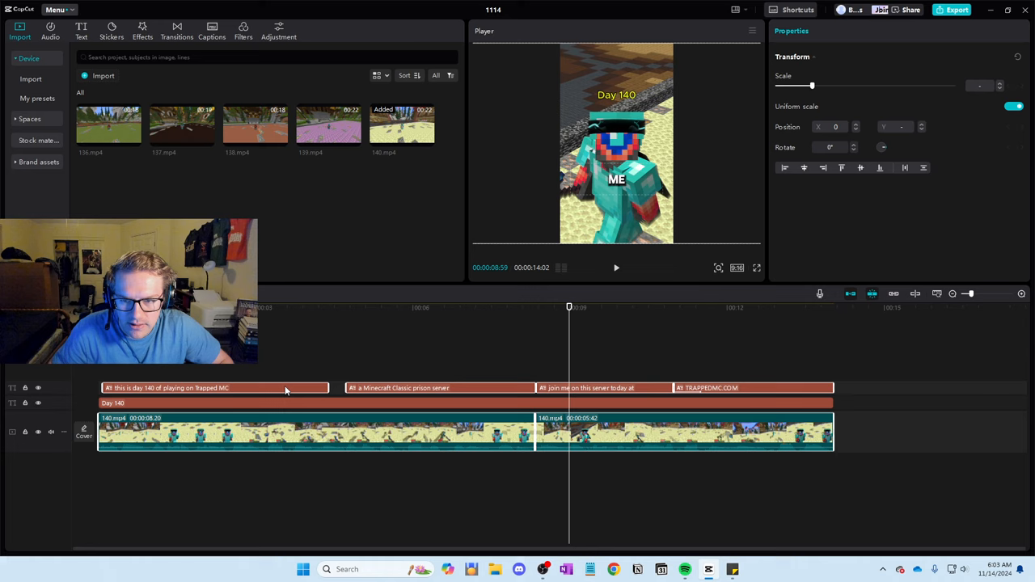
{"action": "mouse_move", "coordinate": [388, 477]}
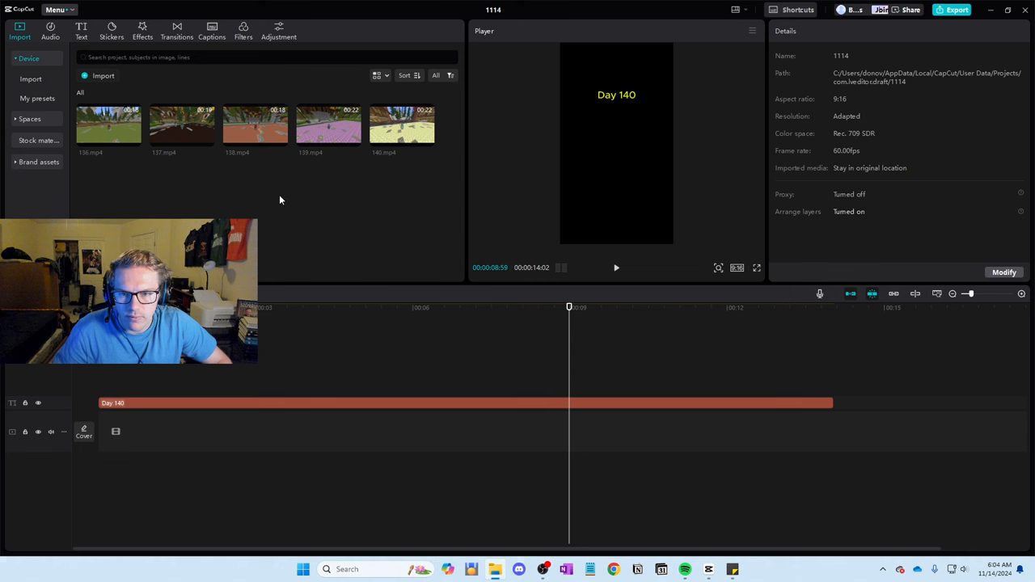
Place 141.mp4 on the main track, set the canvas to 9:16 and scale the clip to fill it
{"action": "left_click", "coordinate": [108, 186]}
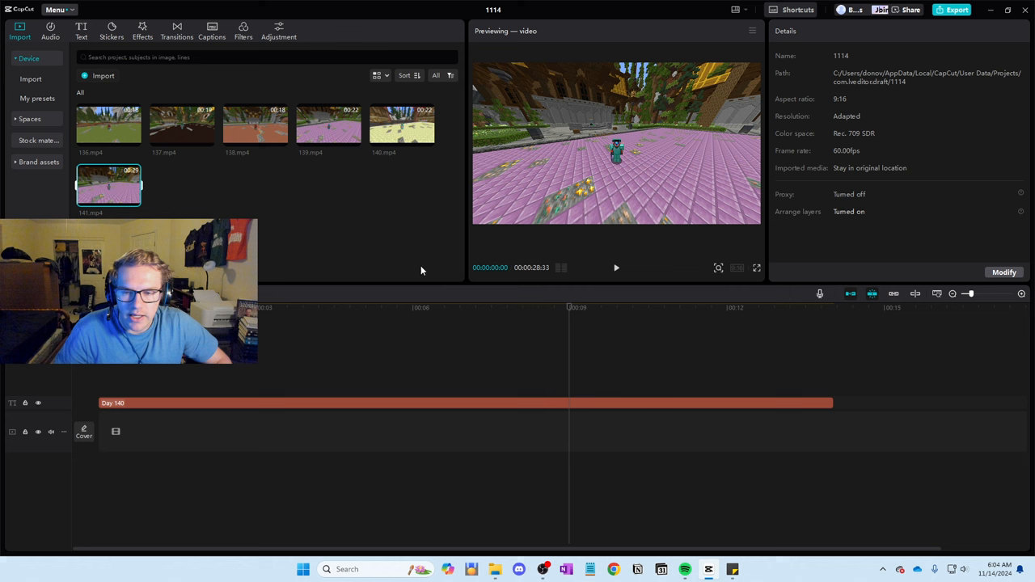
{"action": "left_click_drag", "start_coordinate": [108, 185], "coordinate": [129, 430]}
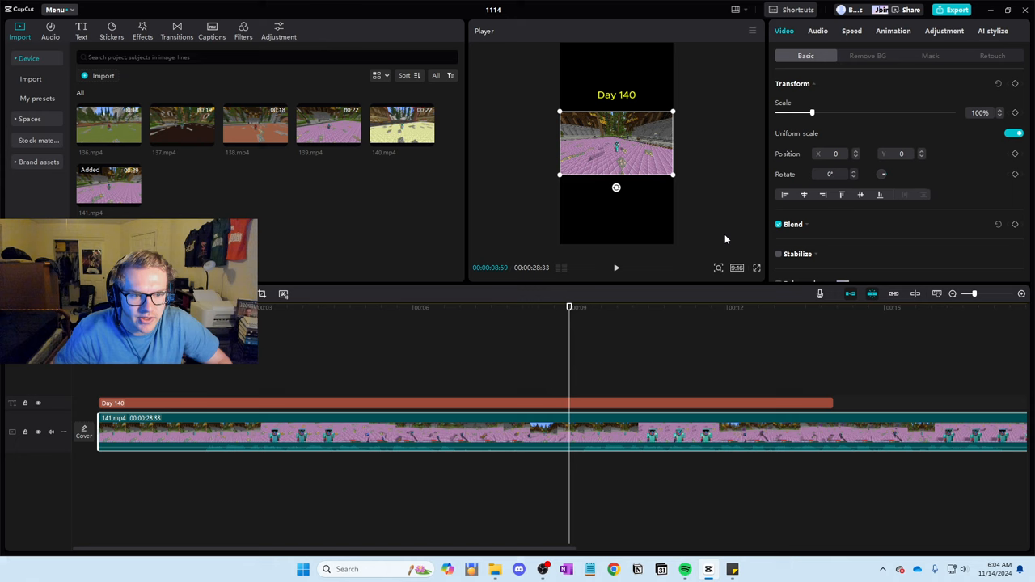
{"action": "left_click", "coordinate": [738, 268]}
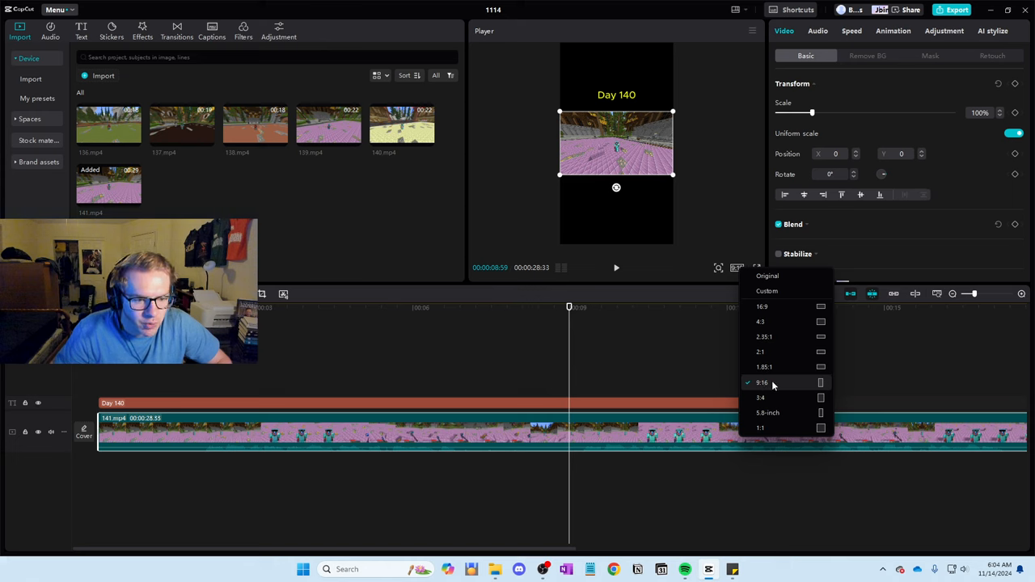
{"action": "left_click", "coordinate": [761, 382]}
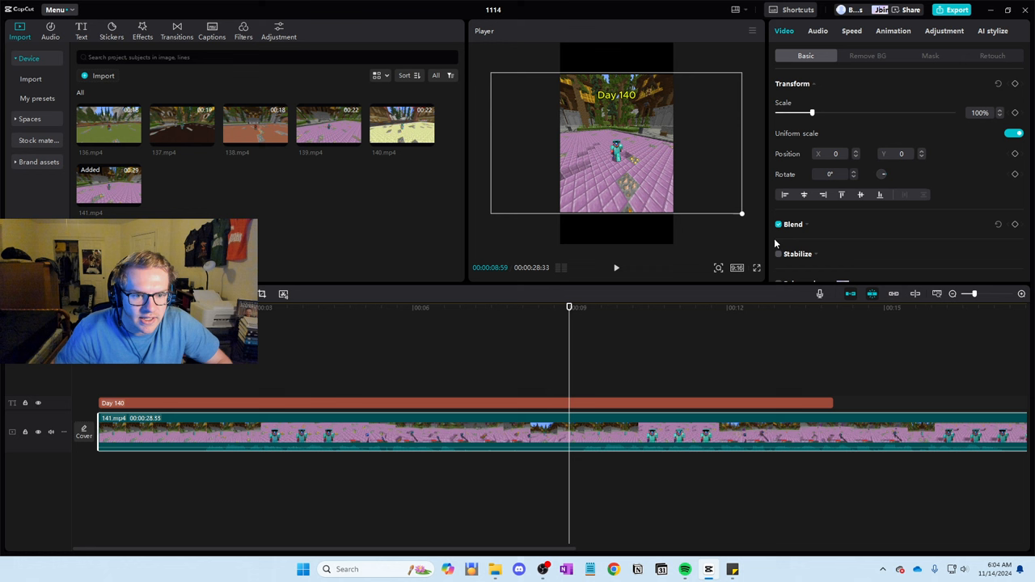
{"action": "left_click_drag", "start_coordinate": [812, 112], "coordinate": [886, 112]}
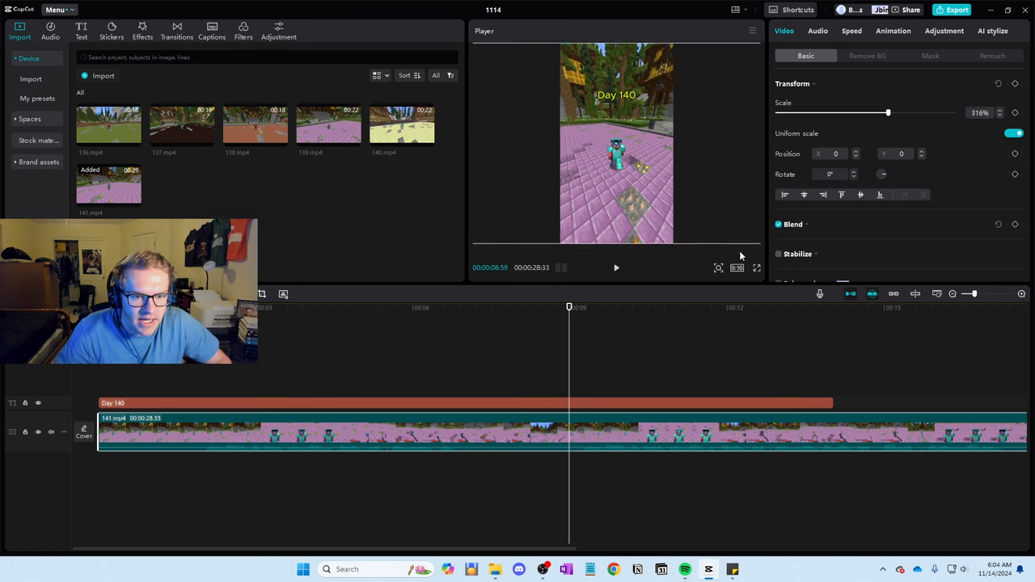
{"action": "mouse_move", "coordinate": [689, 252]}
{"action": "type", "text": "1"}
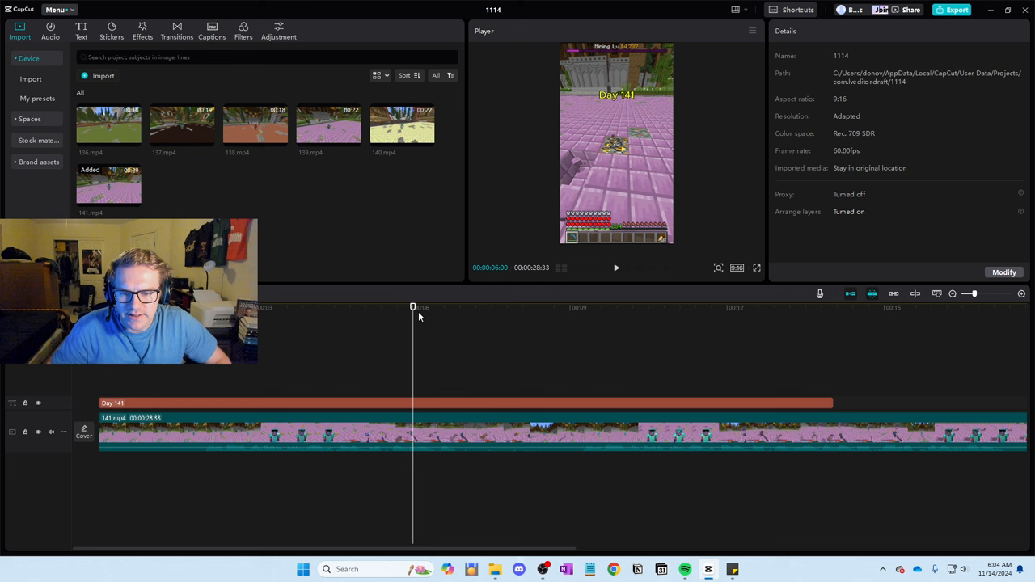
{"action": "mouse_move", "coordinate": [330, 313]}
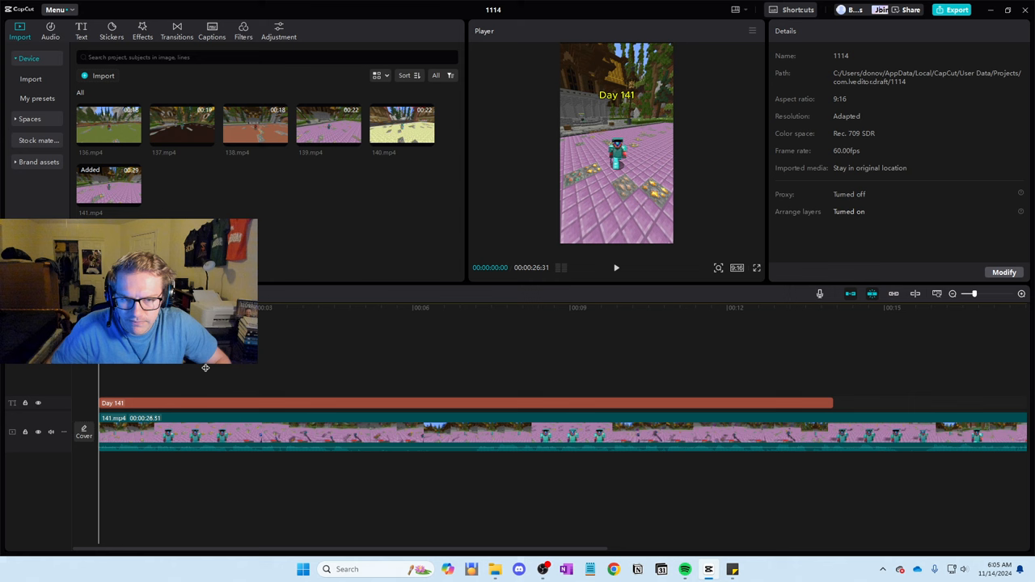
Split the clip at the playhead and delete the unwanted middle and trailing sections
{"action": "left_click", "coordinate": [616, 268]}
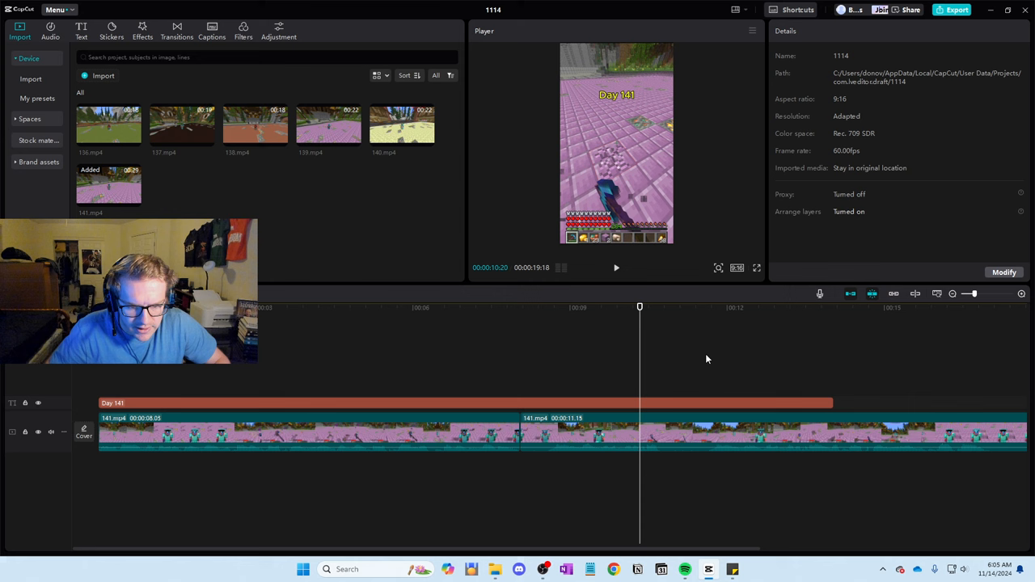
{"action": "left_click", "coordinate": [521, 307]}
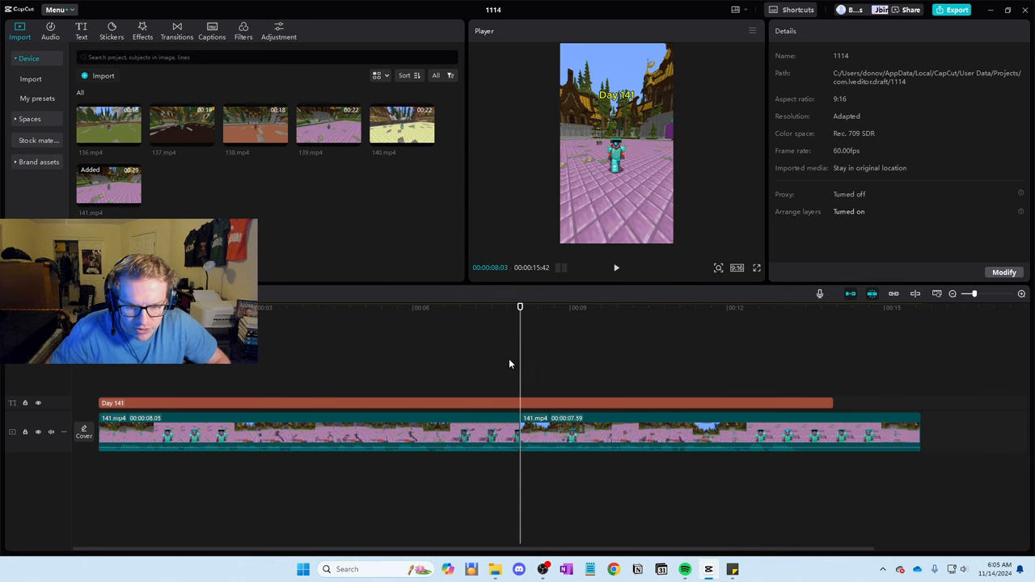
{"action": "left_click", "coordinate": [616, 269]}
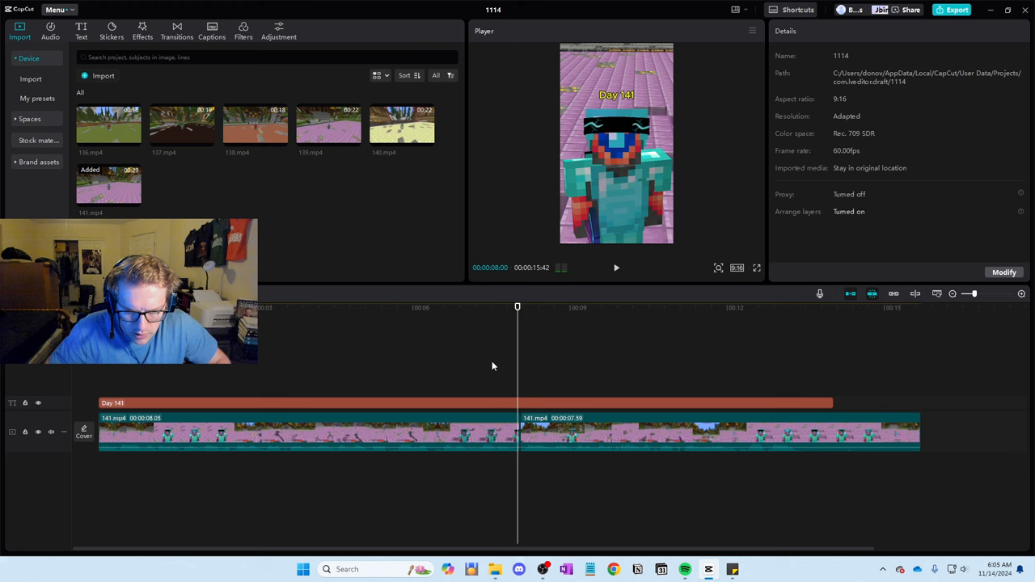
{"action": "left_click", "coordinate": [616, 269]}
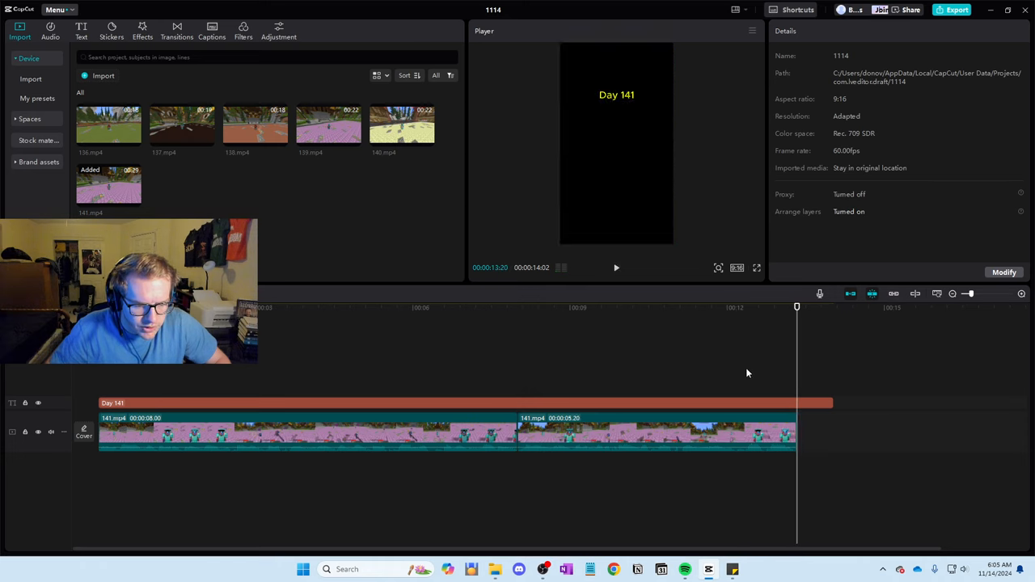
{"action": "left_click", "coordinate": [616, 268]}
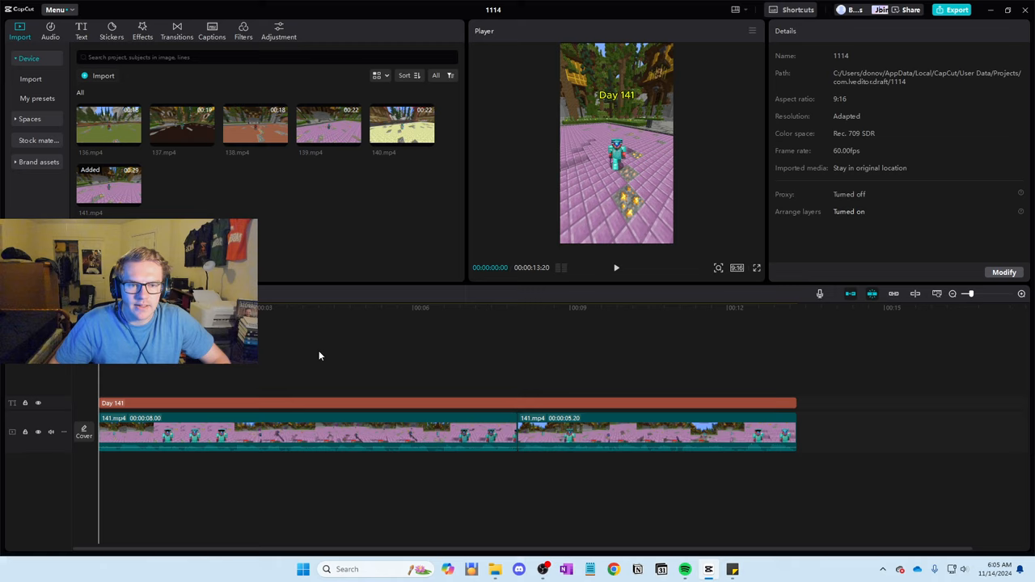
Play back the trimmed Day 141 short from the start to review it
{"action": "left_click", "coordinate": [617, 269]}
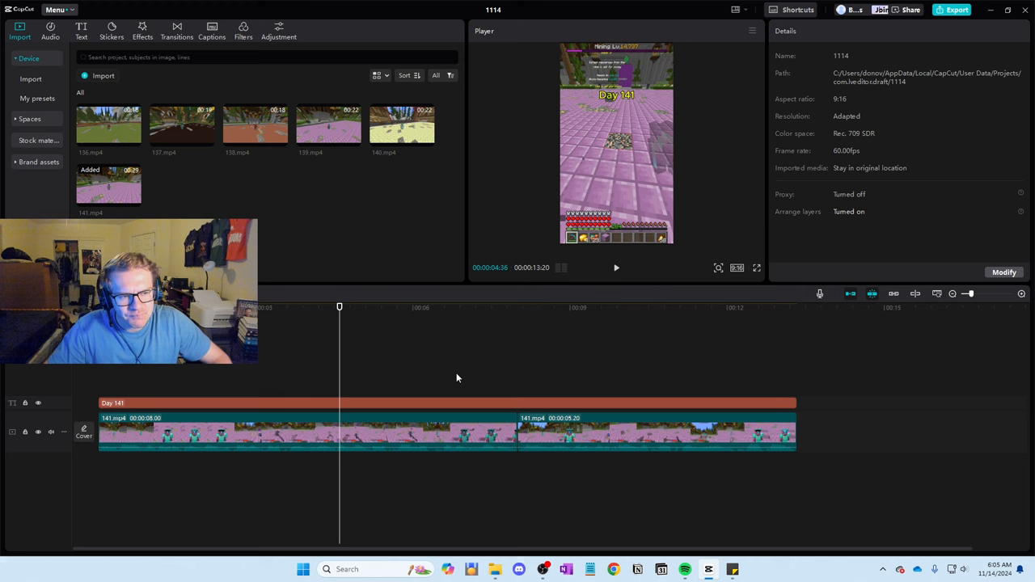
{"action": "mouse_move", "coordinate": [692, 194]}
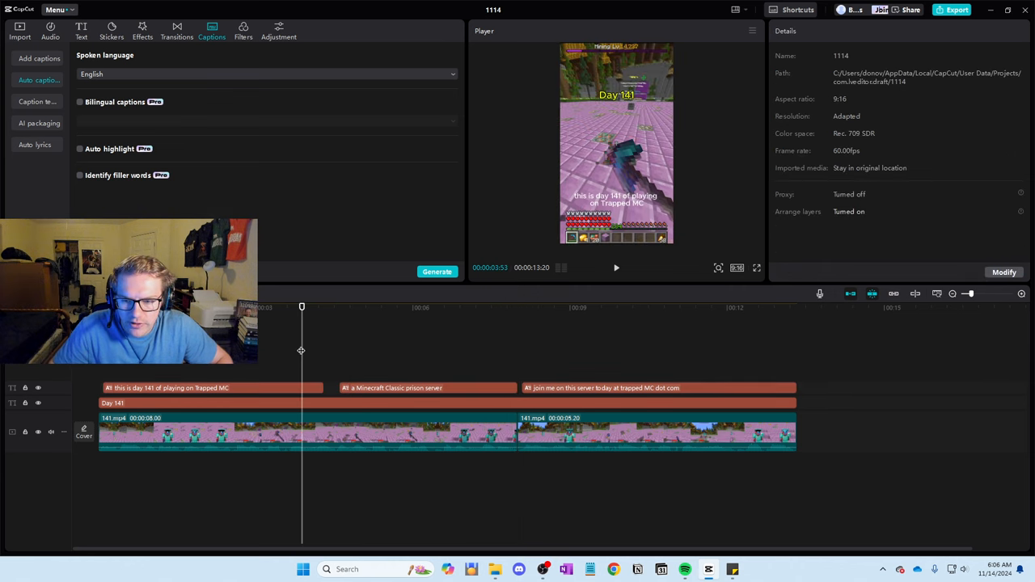
Preview the generated English captions at the start and later in the video
{"action": "left_click", "coordinate": [616, 268]}
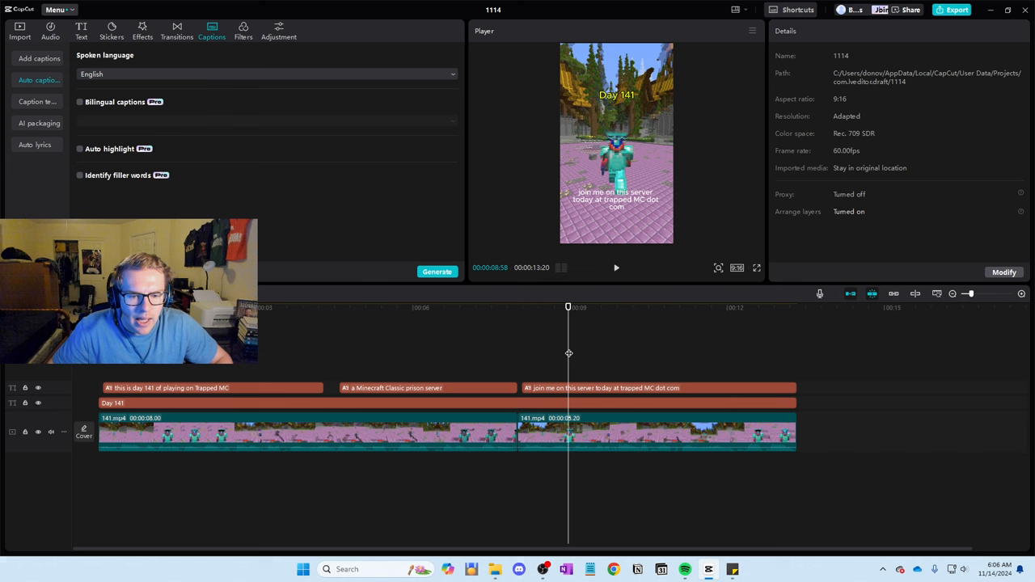
{"action": "left_click", "coordinate": [616, 269]}
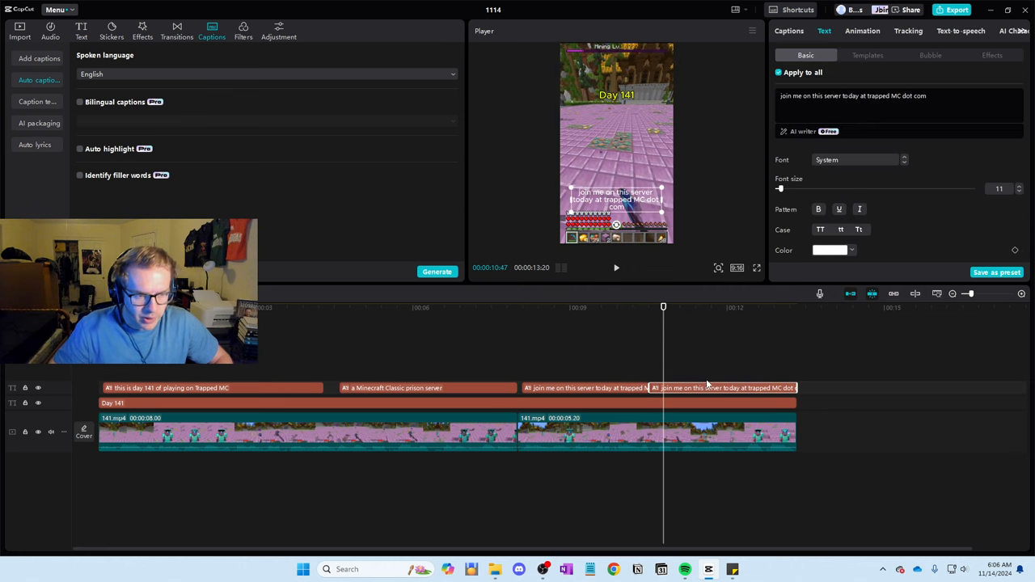
Retype the last caption line in the Captions list to begin reading TRAPPEDMC.COM
{"action": "left_click", "coordinate": [789, 31]}
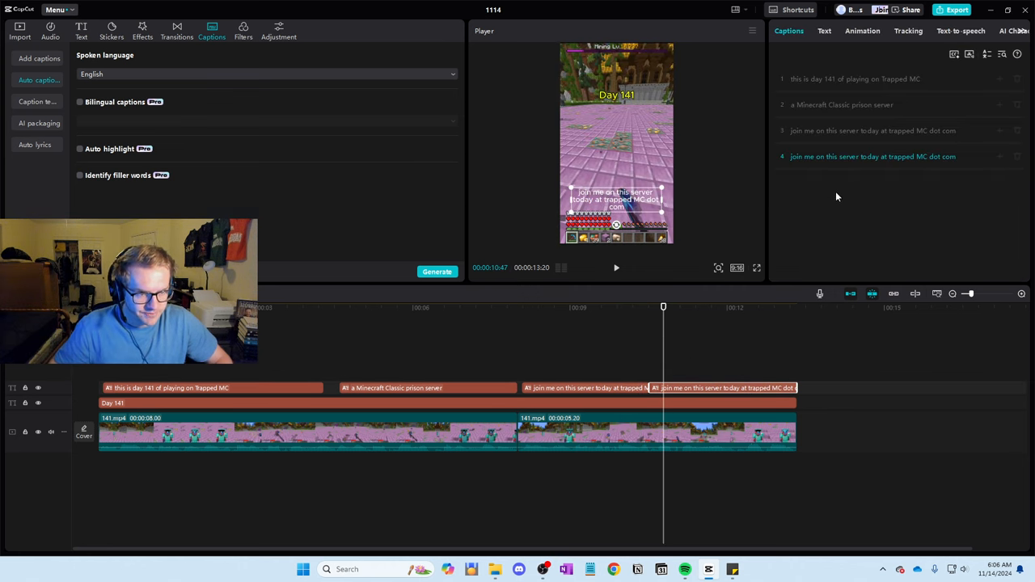
{"action": "double_click", "coordinate": [848, 156]}
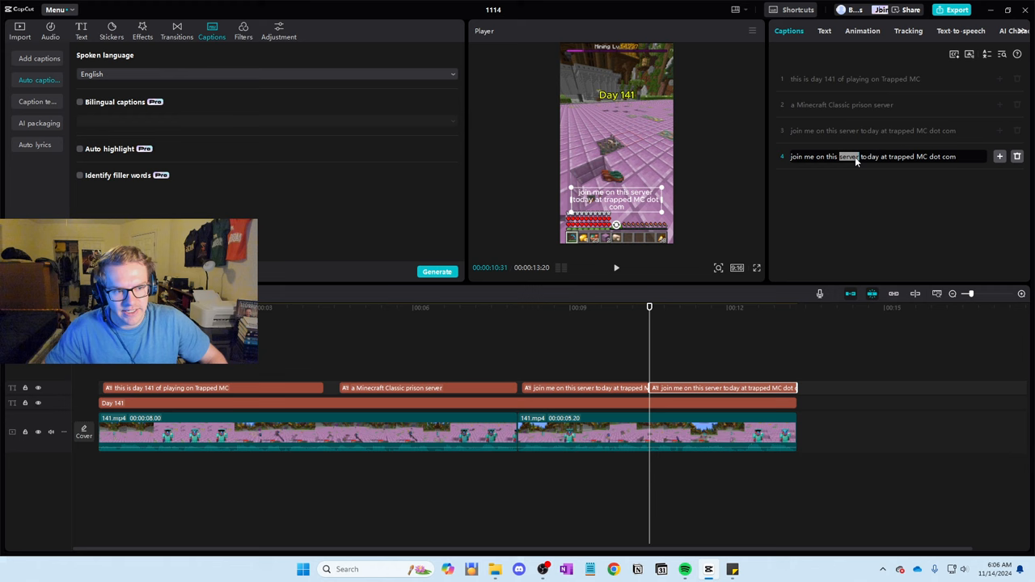
{"action": "type", "text": "TRAPPEDMC.COM"}
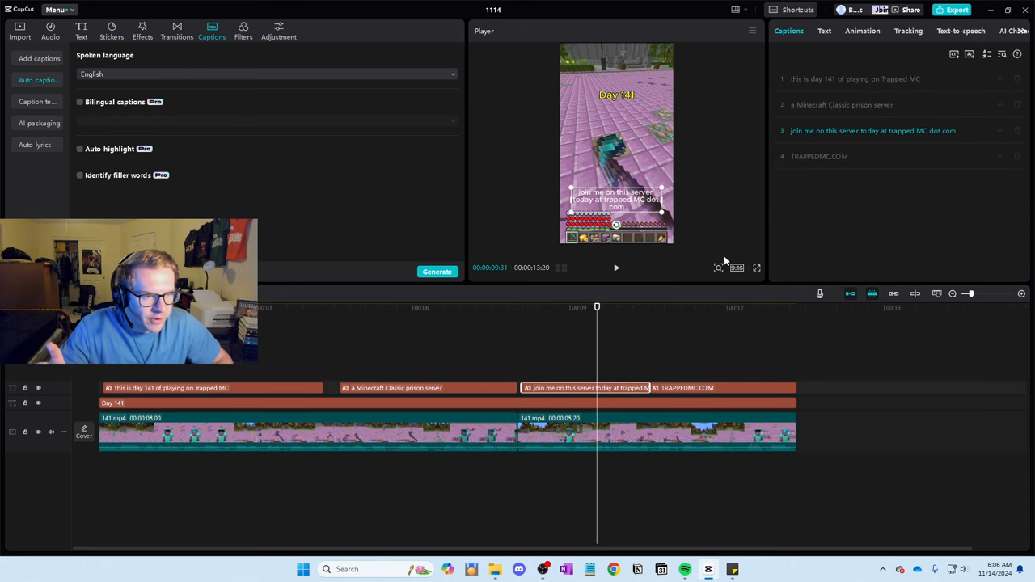
Apply a bold single-word text template to all captions and preview it over the gameplay
{"action": "left_click", "coordinate": [627, 307]}
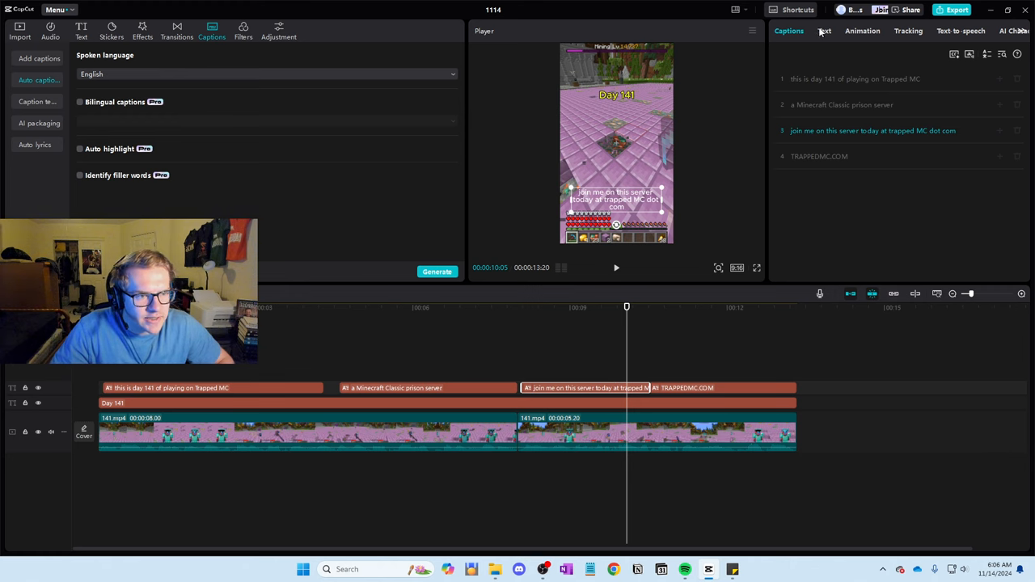
{"action": "left_click", "coordinate": [823, 31]}
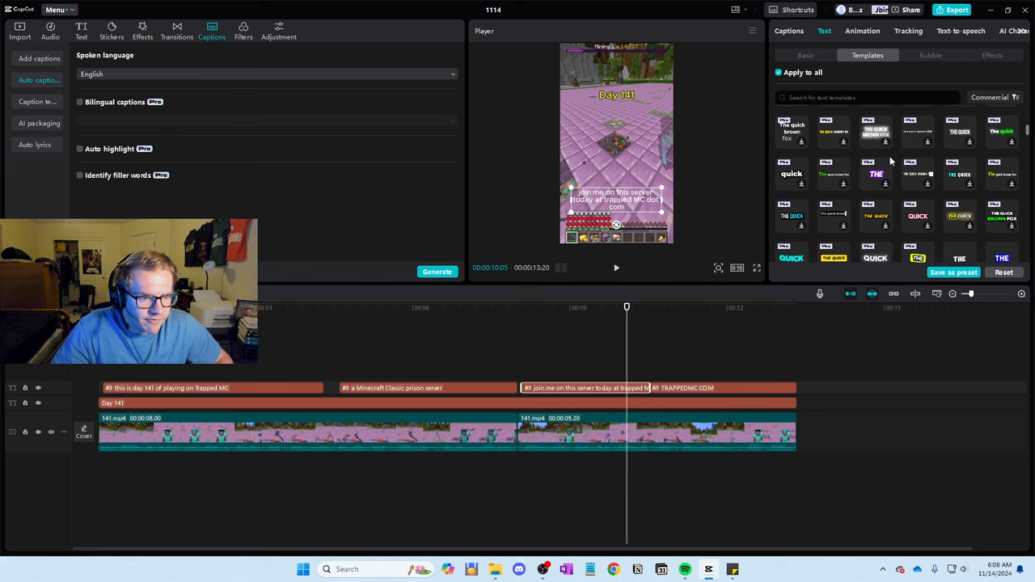
{"action": "scroll", "scroll_direction": "down", "scroll_amount": 3}
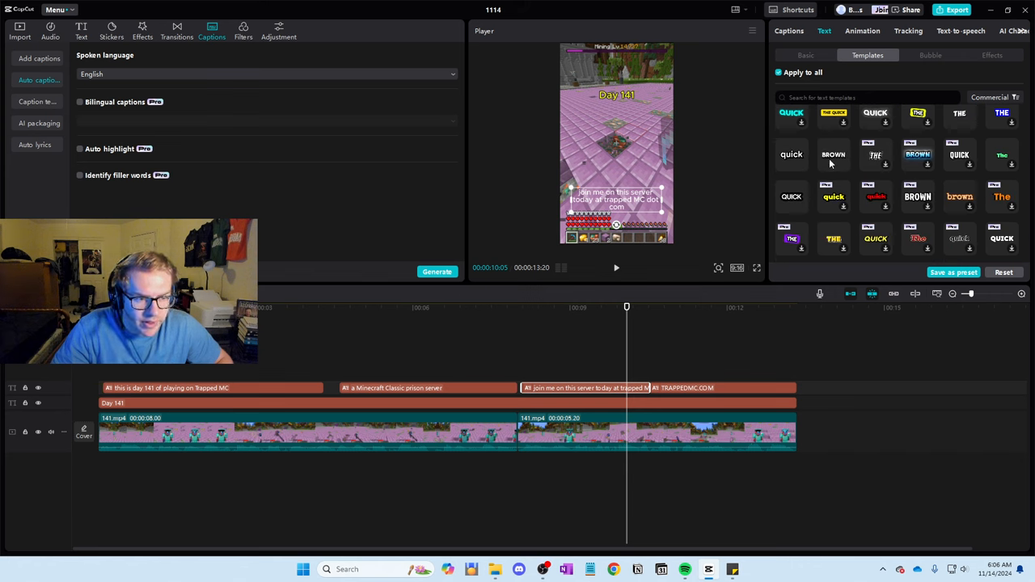
{"action": "left_click", "coordinate": [833, 155]}
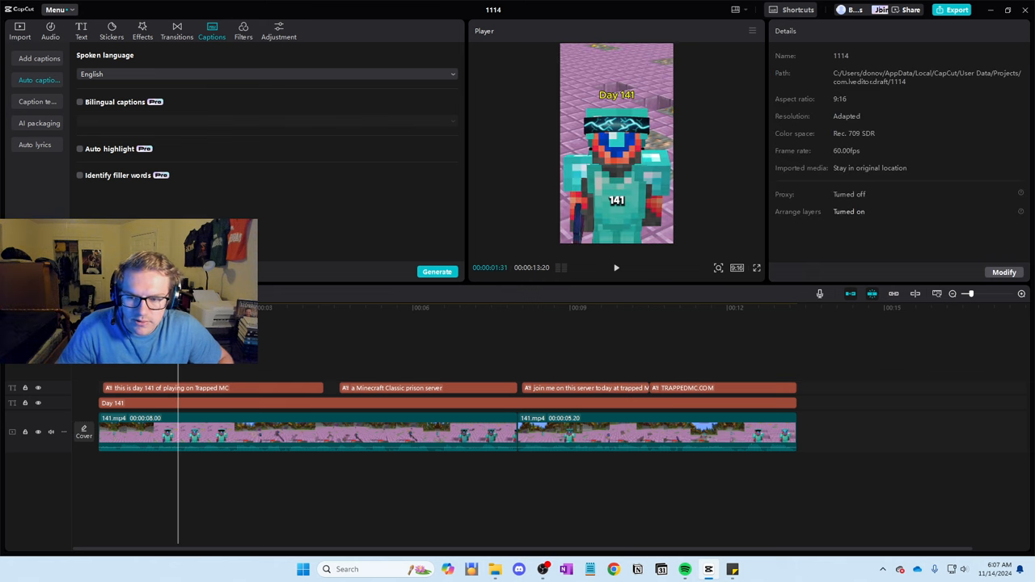
{"action": "left_click", "coordinate": [616, 269]}
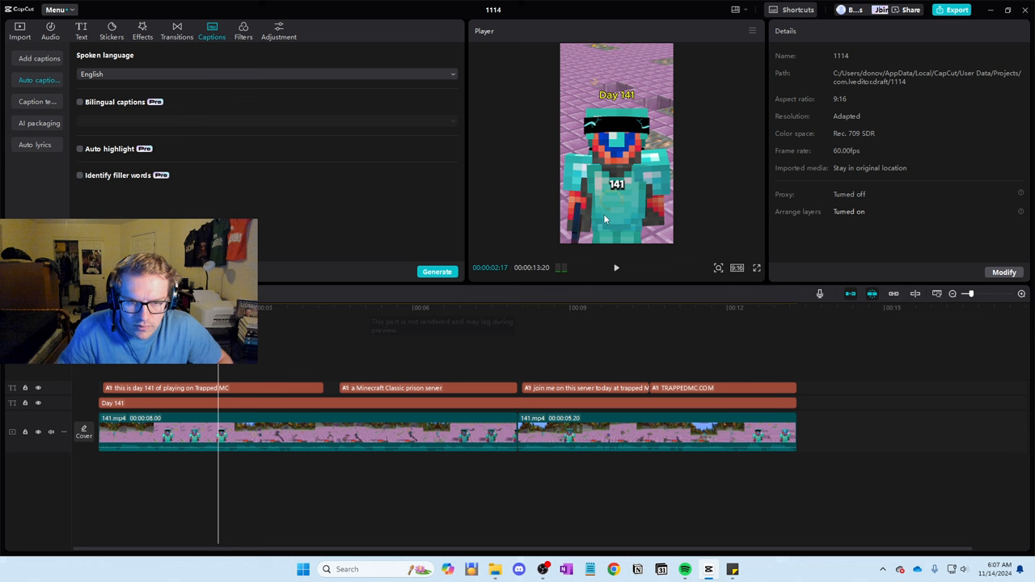
{"action": "left_click", "coordinate": [213, 388]}
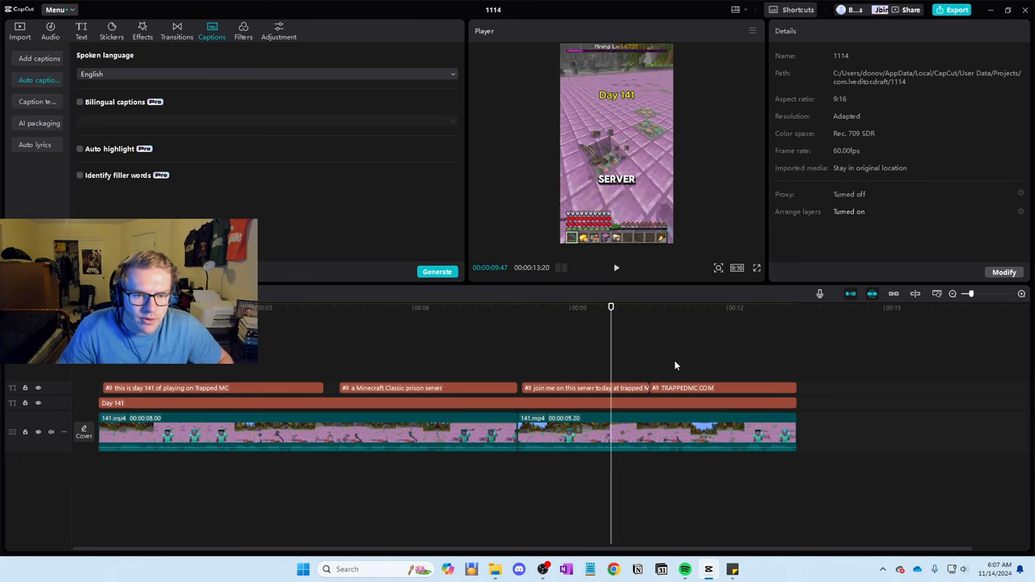
Give the TRAPPEDMC.COM caption clip an In entrance animation preset
{"action": "left_click", "coordinate": [616, 269]}
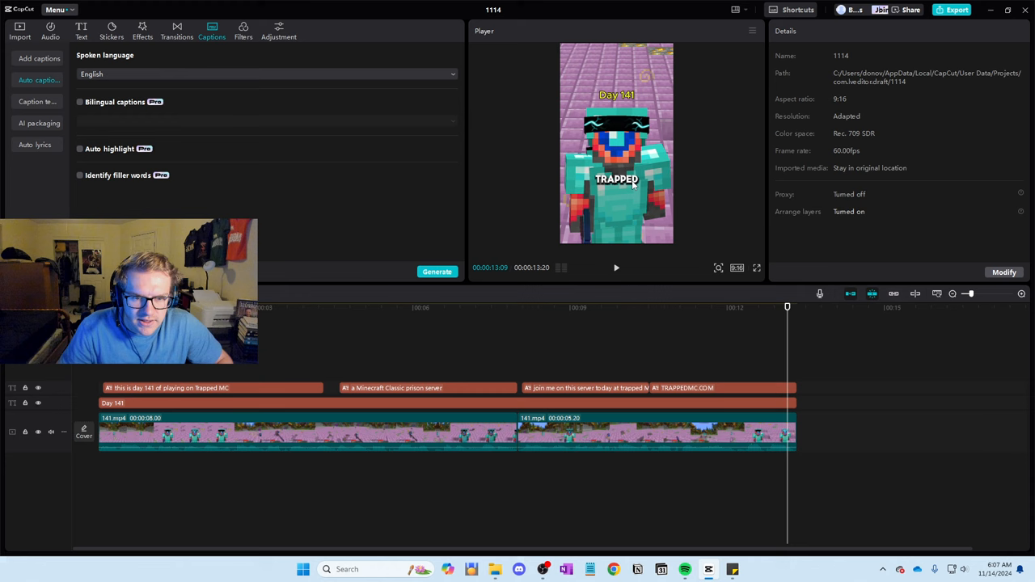
{"action": "left_click", "coordinate": [721, 388]}
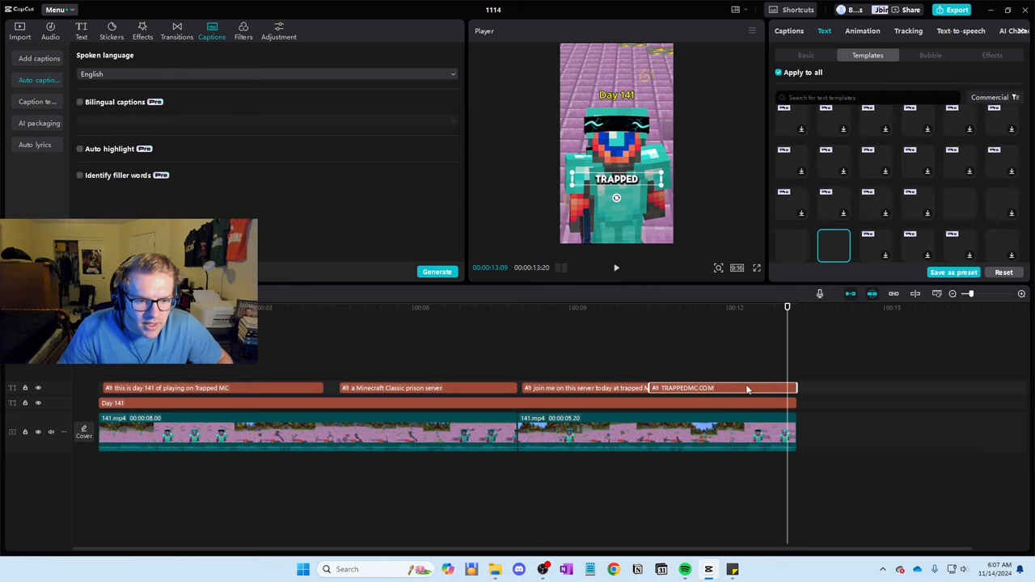
{"action": "left_click", "coordinate": [862, 31]}
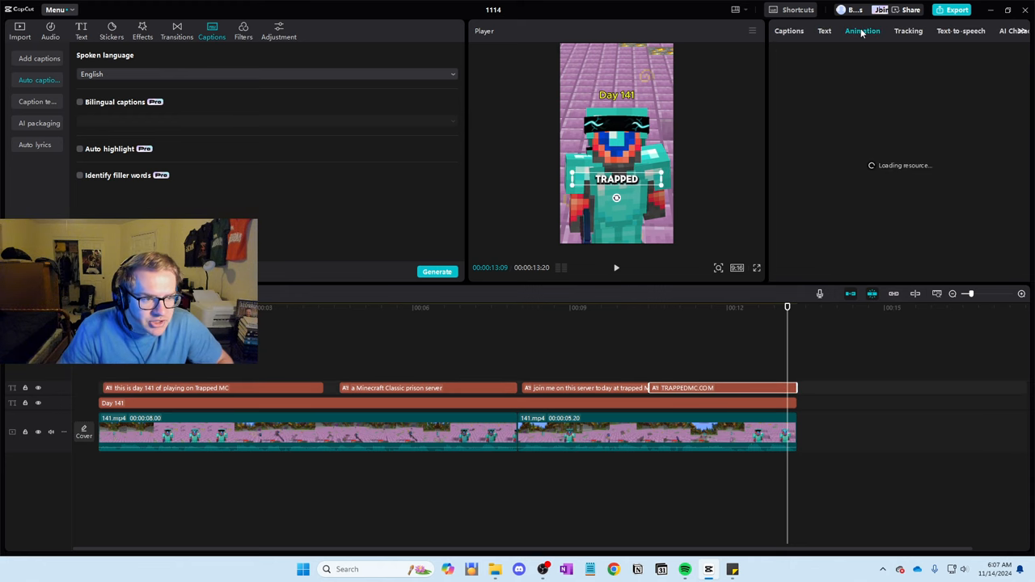
{"action": "left_click", "coordinate": [862, 31]}
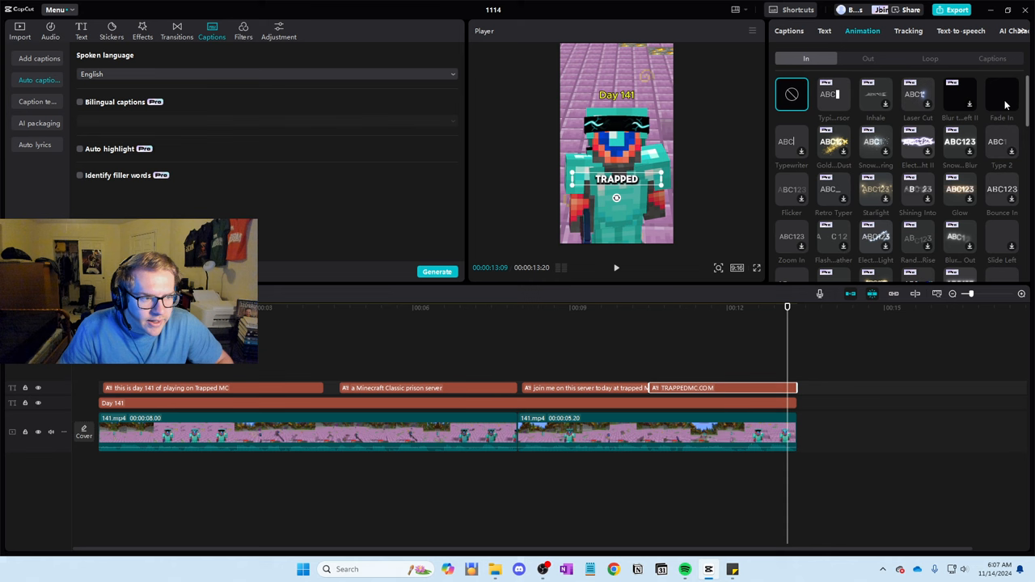
{"action": "left_click", "coordinate": [1001, 93]}
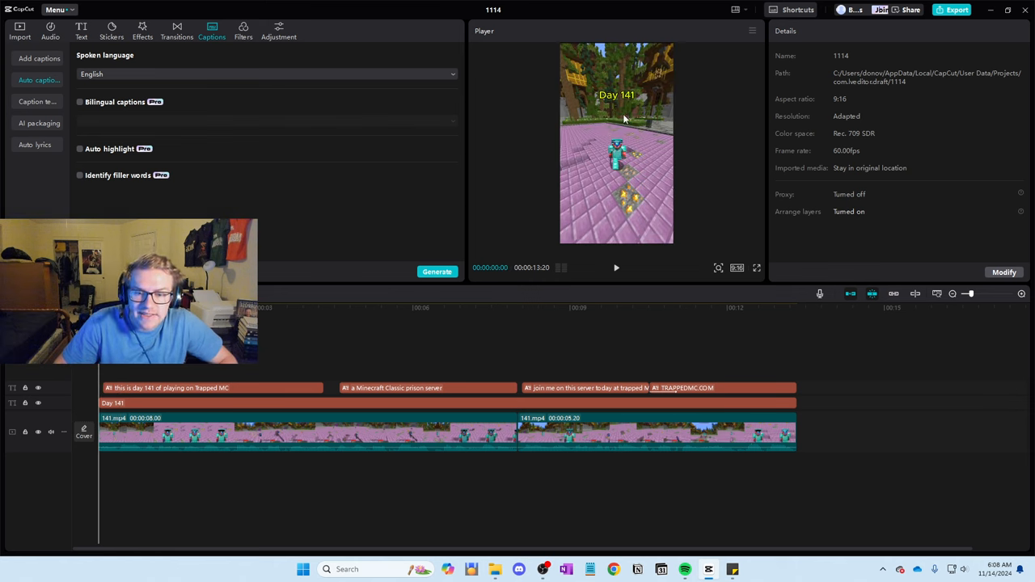
{"action": "mouse_move", "coordinate": [366, 362]}
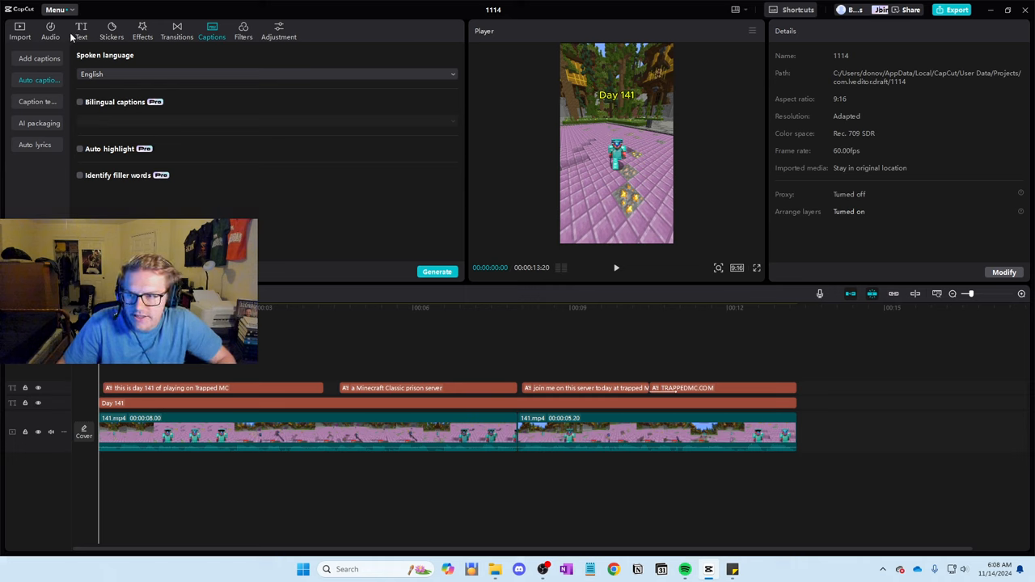
Add a new yellow-styled text layer and type 'Day 14' into it
{"action": "left_click", "coordinate": [81, 30]}
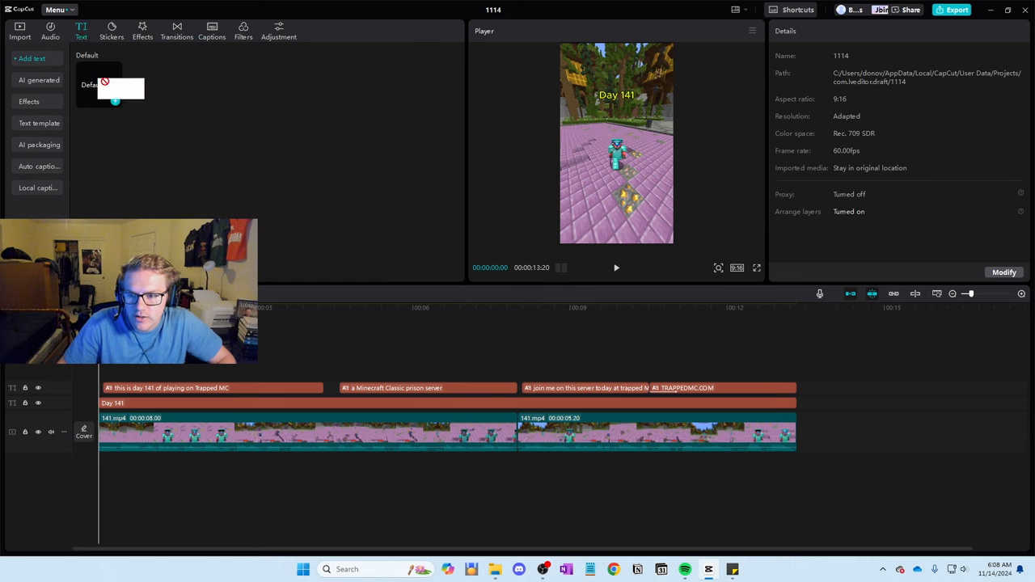
{"action": "left_click", "coordinate": [99, 84]}
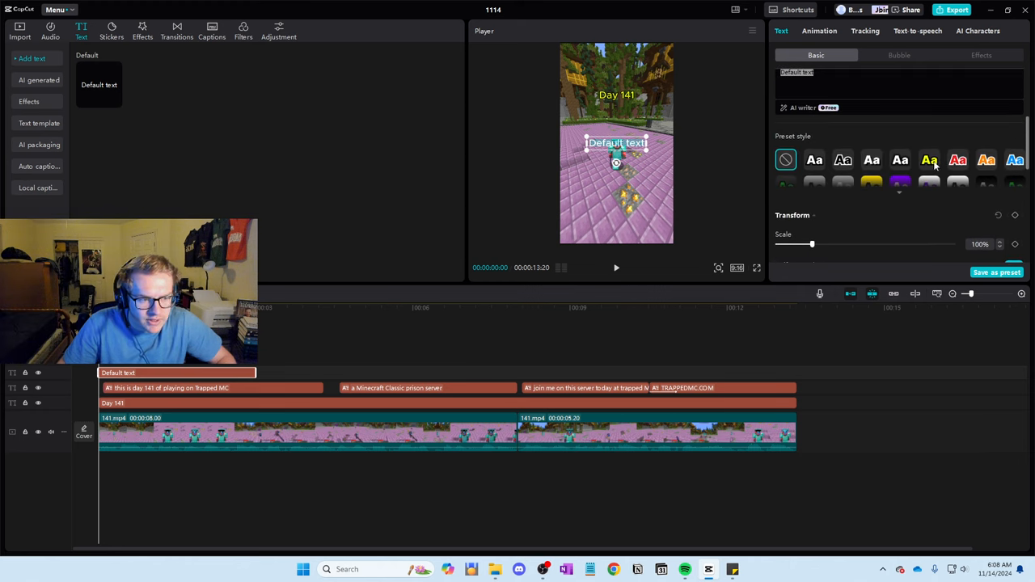
{"action": "left_click", "coordinate": [929, 160]}
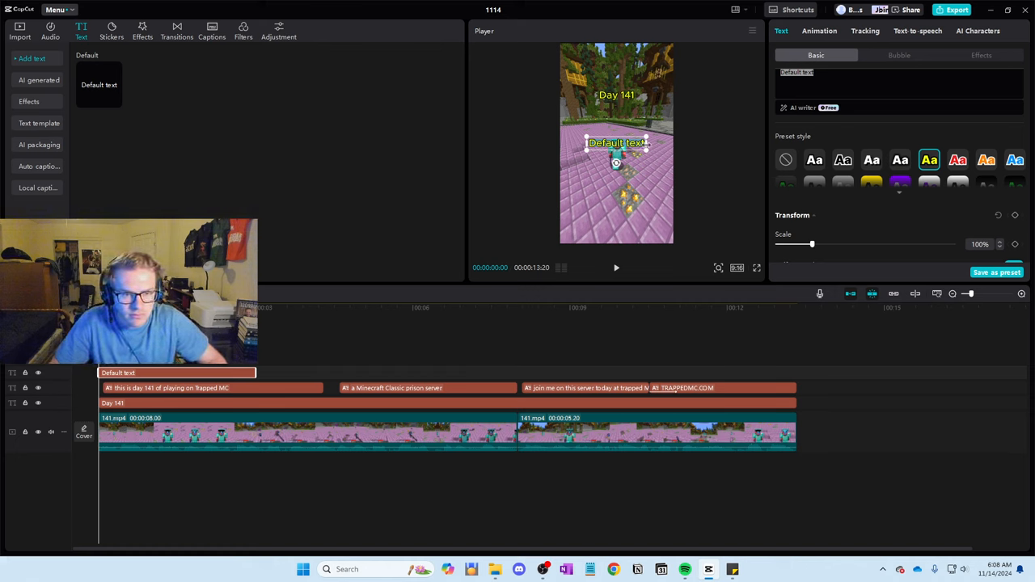
{"action": "type", "text": "Day 14"}
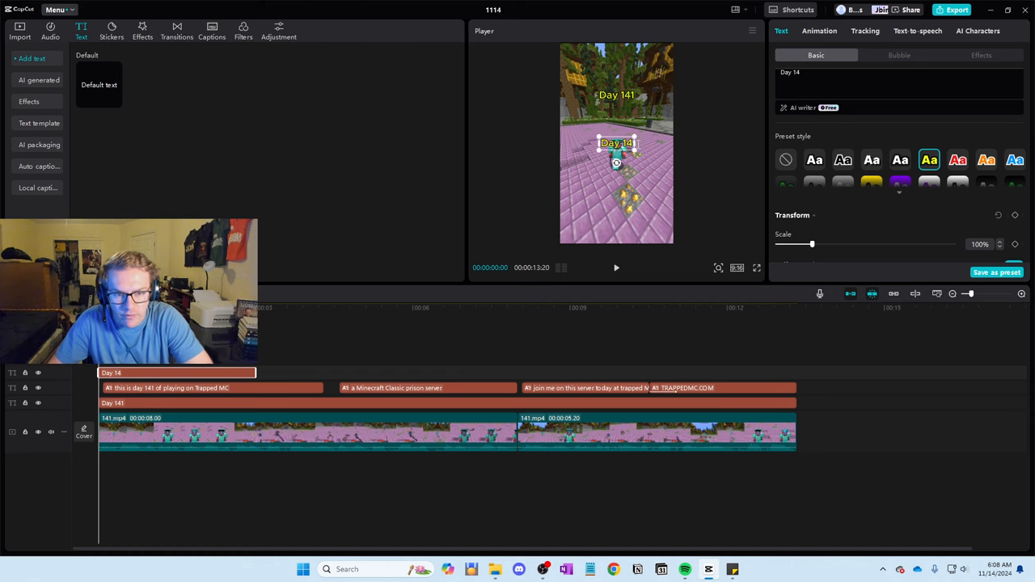